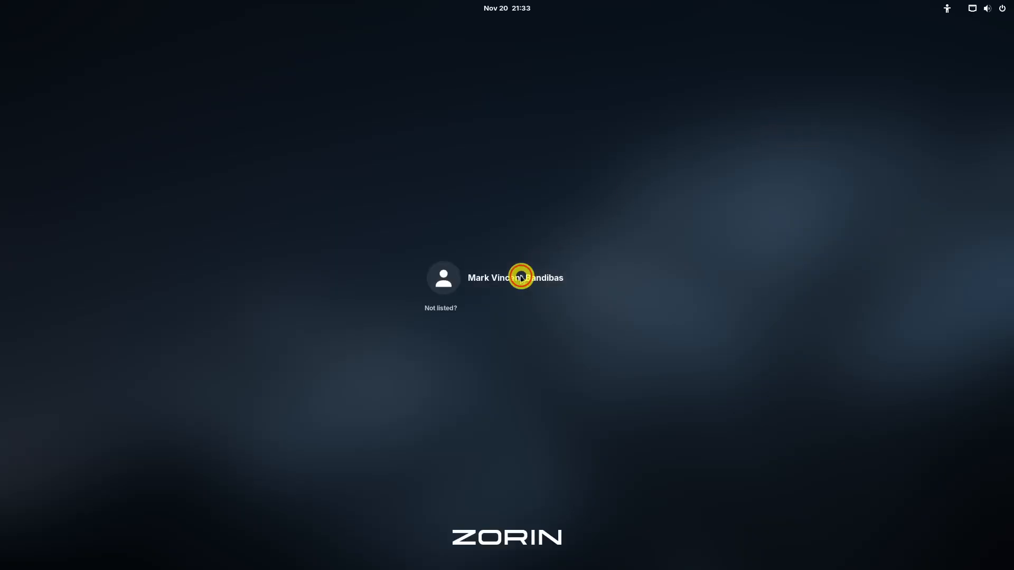
Sign in to the Zorin OS desktop with the user account's password.
left_click(515, 277)
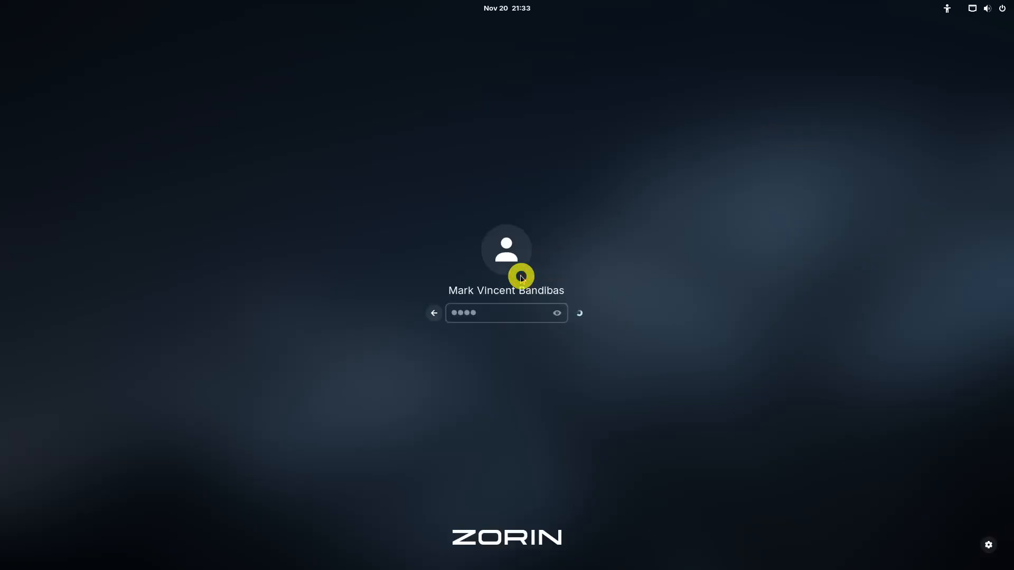
key("Return")
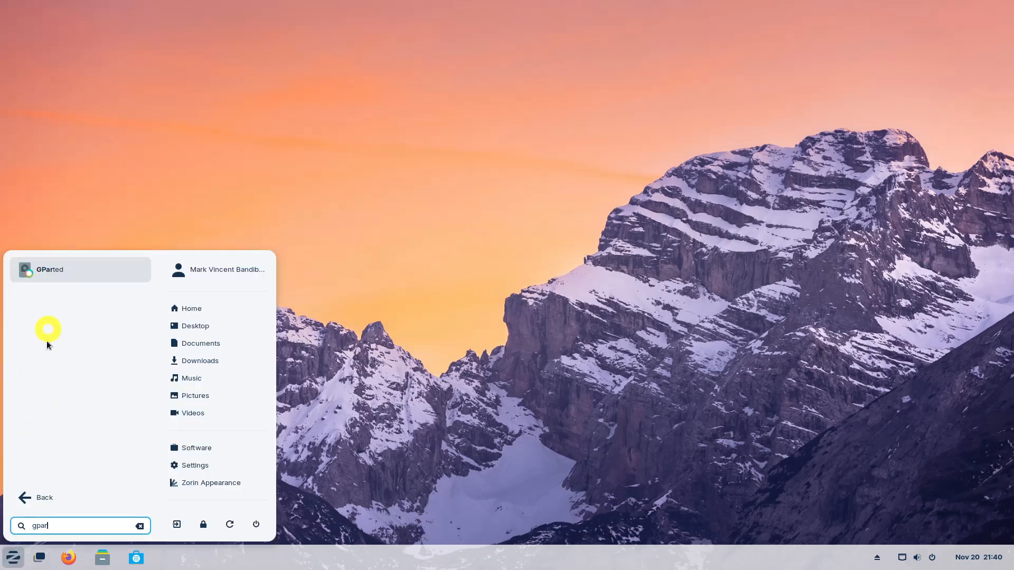
Launch GParted from the search results, authenticate as root, and maximize its window.
left_click(49, 270)
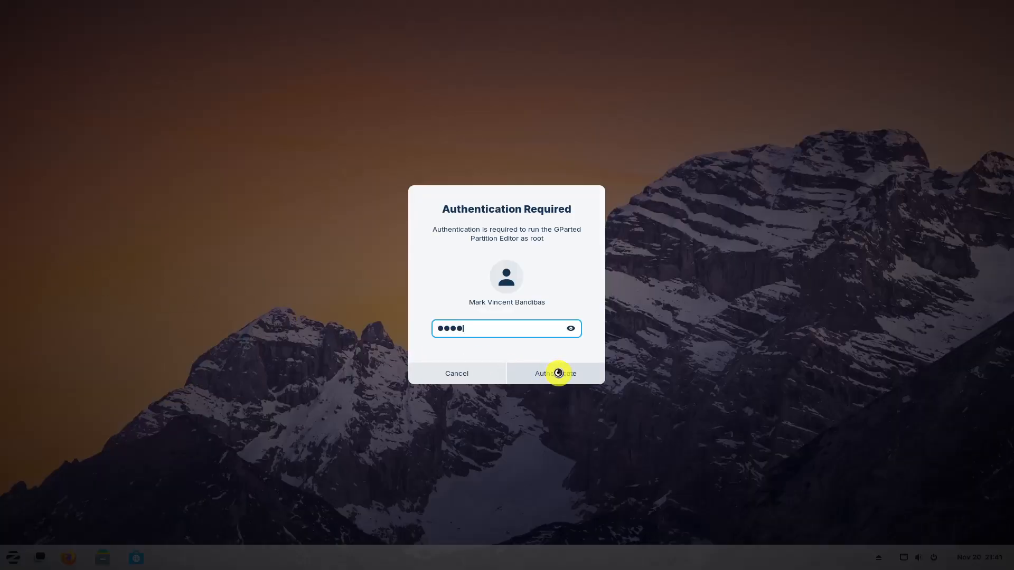
left_click(554, 373)
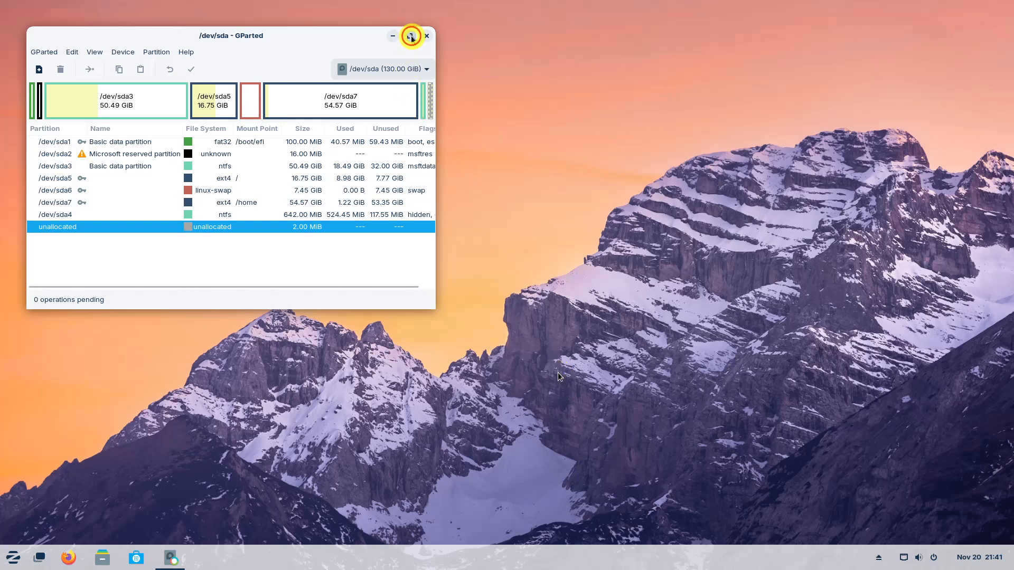
left_click(411, 35)
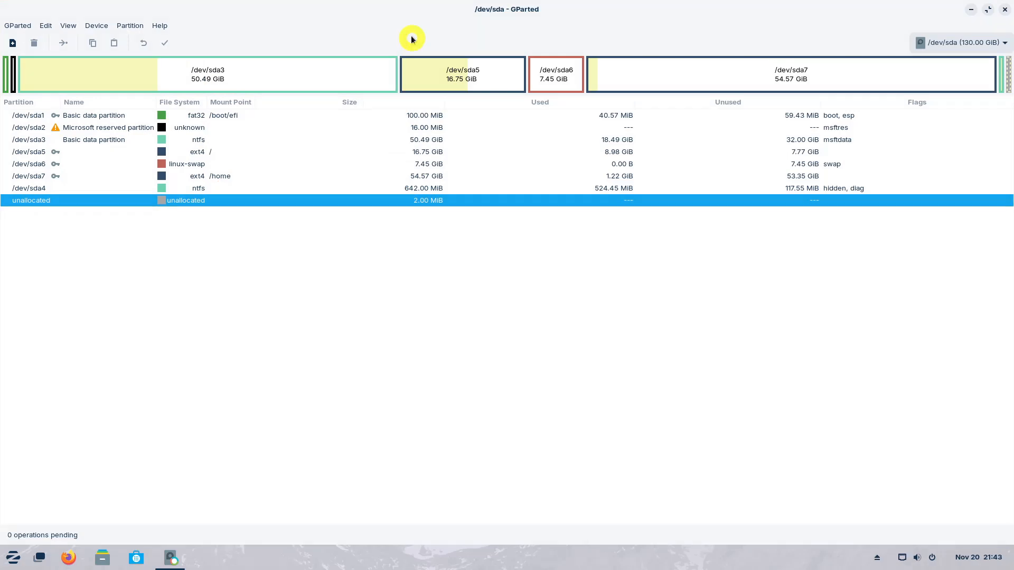
Delete the Microsoft reserved /dev/sda2, data partition /dev/sda3, and /dev/sda4 from the list.
right_click(107, 127)
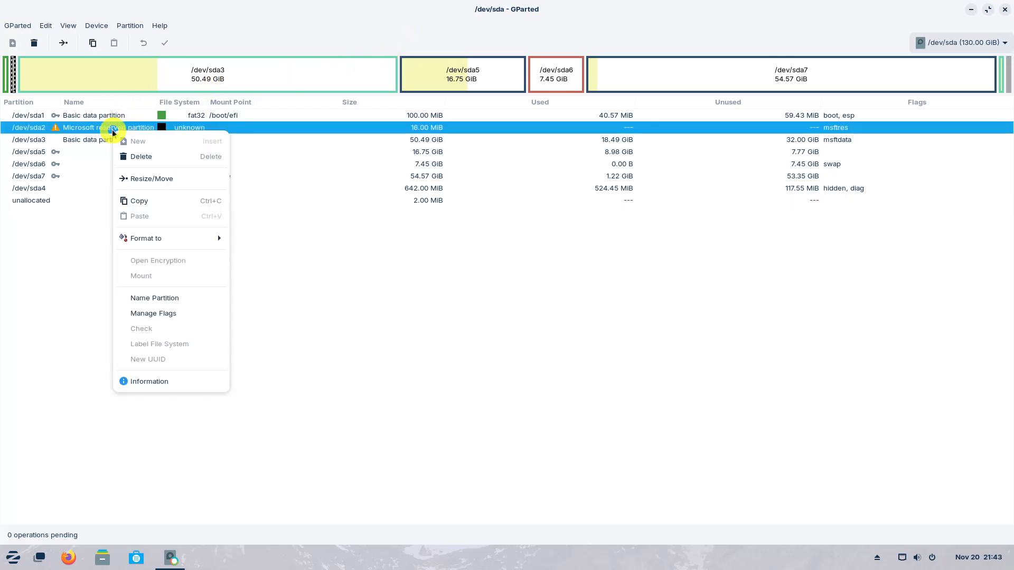
left_click(141, 156)
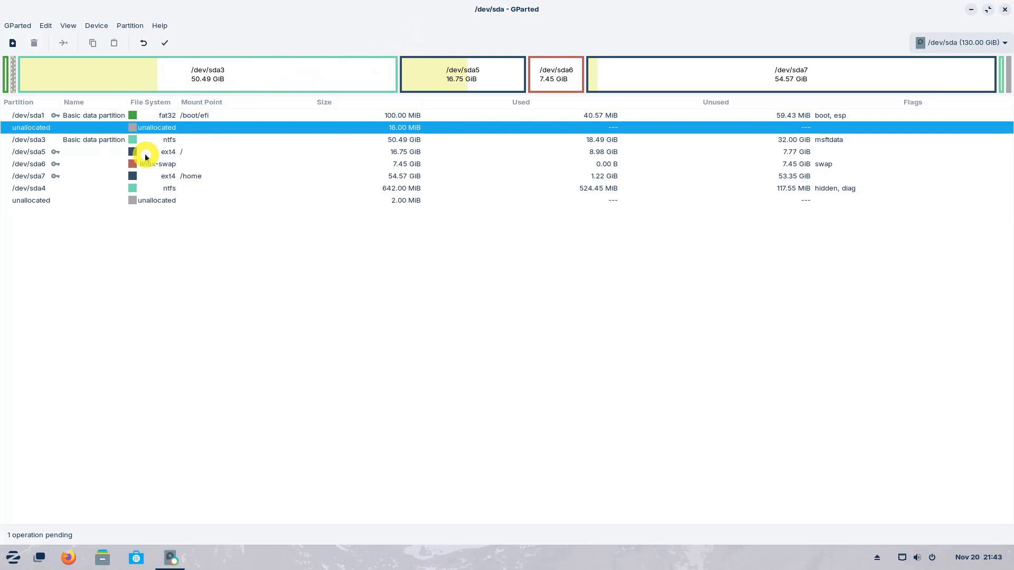
right_click(100, 139)
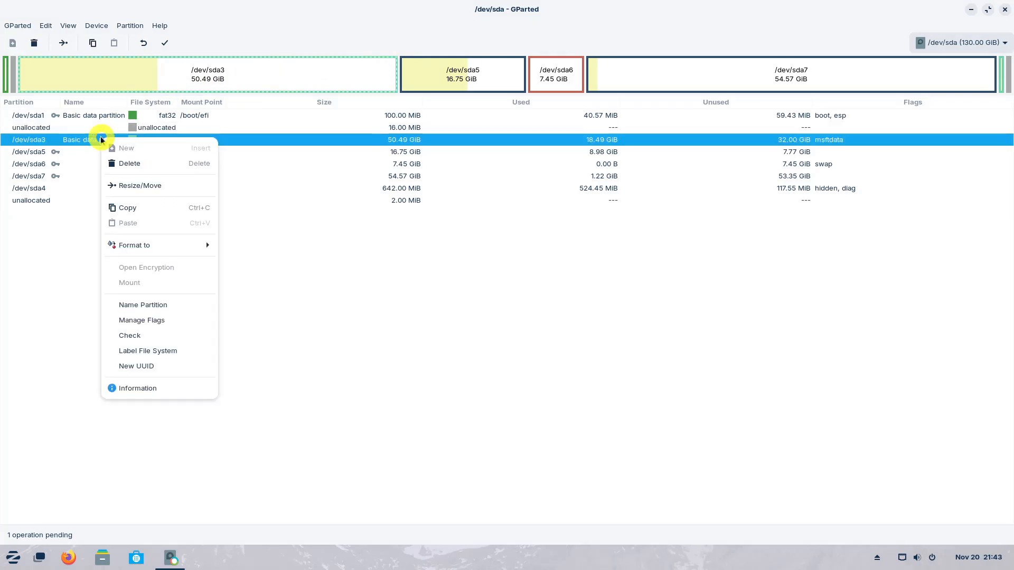
left_click(130, 163)
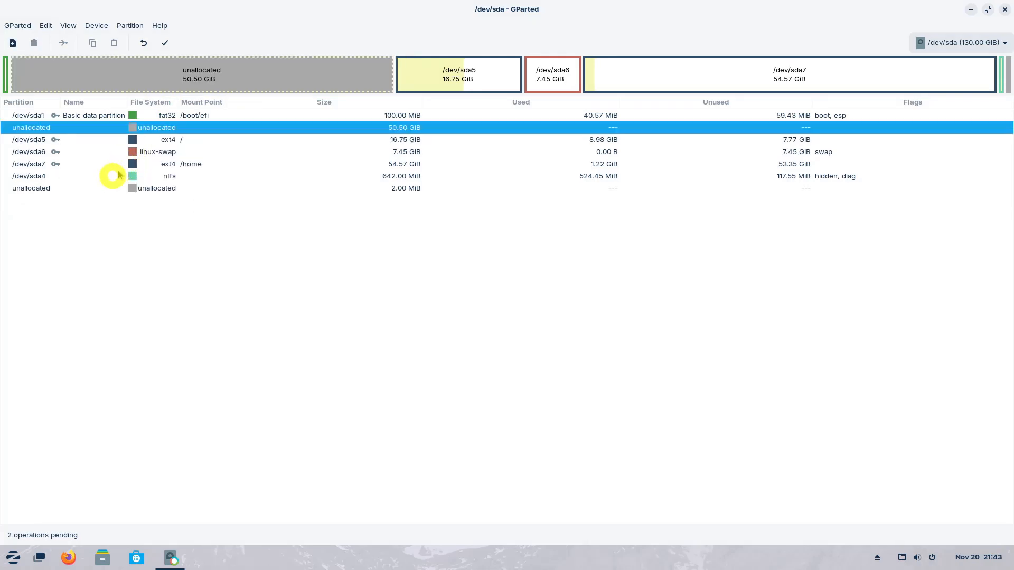
right_click(29, 176)
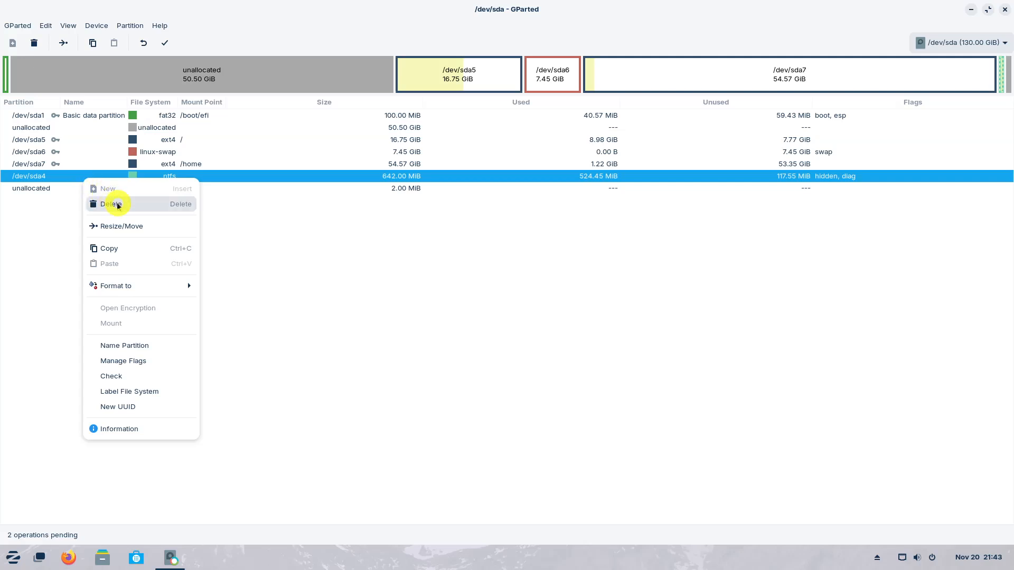
left_click(111, 204)
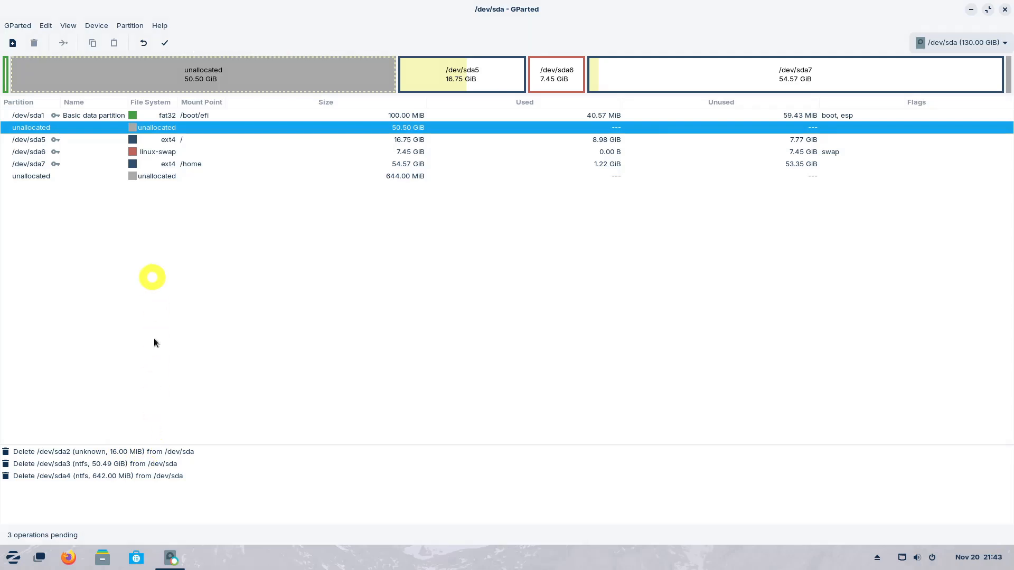
Apply and confirm the three pending deletions, then close the completed operations report.
left_click(165, 43)
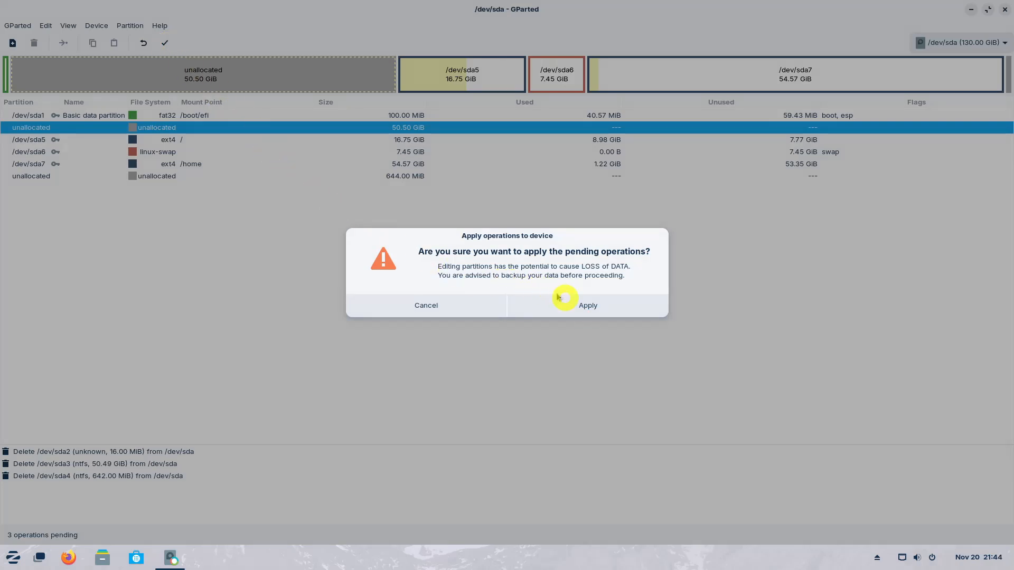
left_click(587, 305)
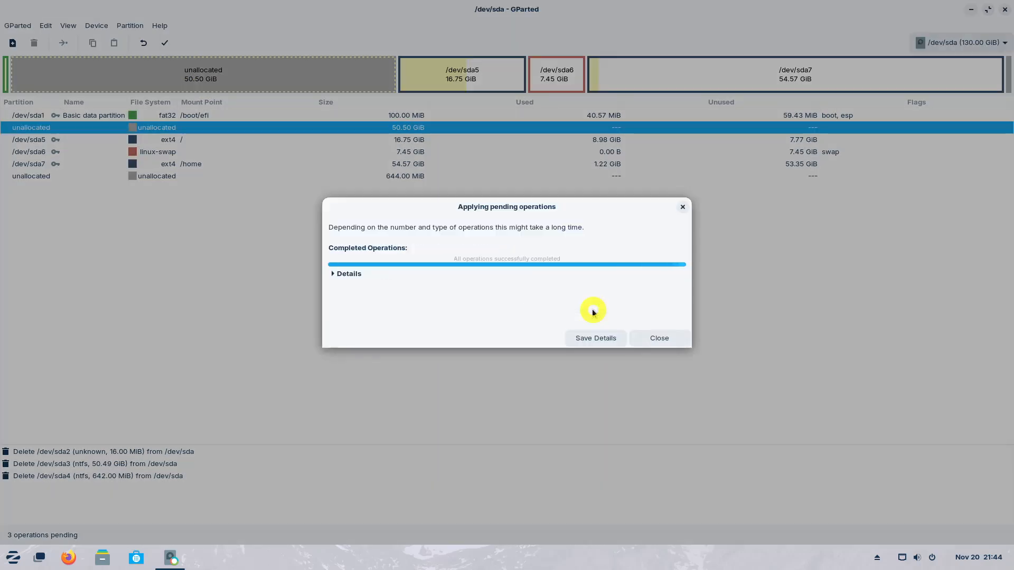
left_click(659, 338)
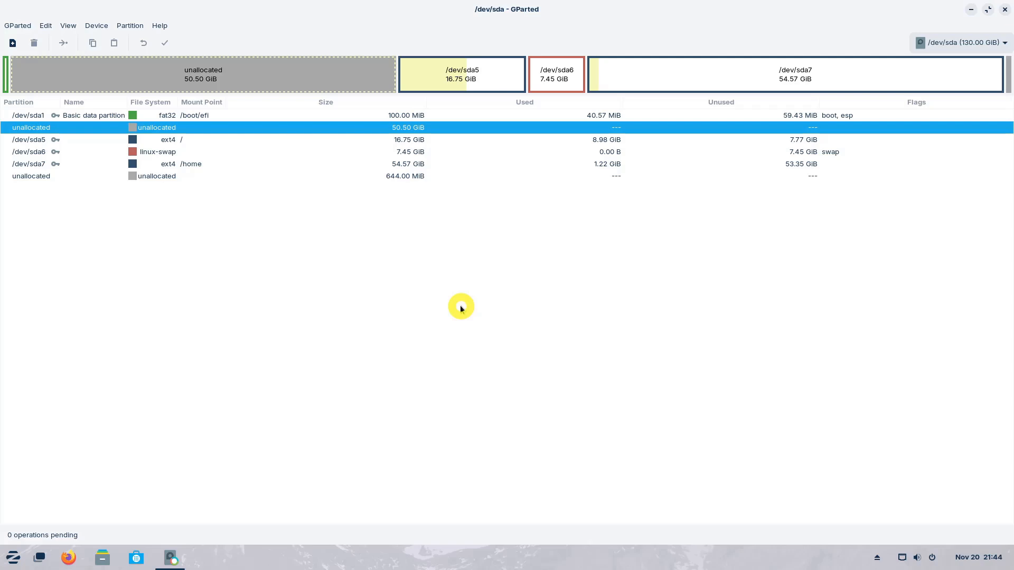
Create a new ext4 primary partition sized to fill the whole 50.50 GiB unallocated space.
right_click(168, 128)
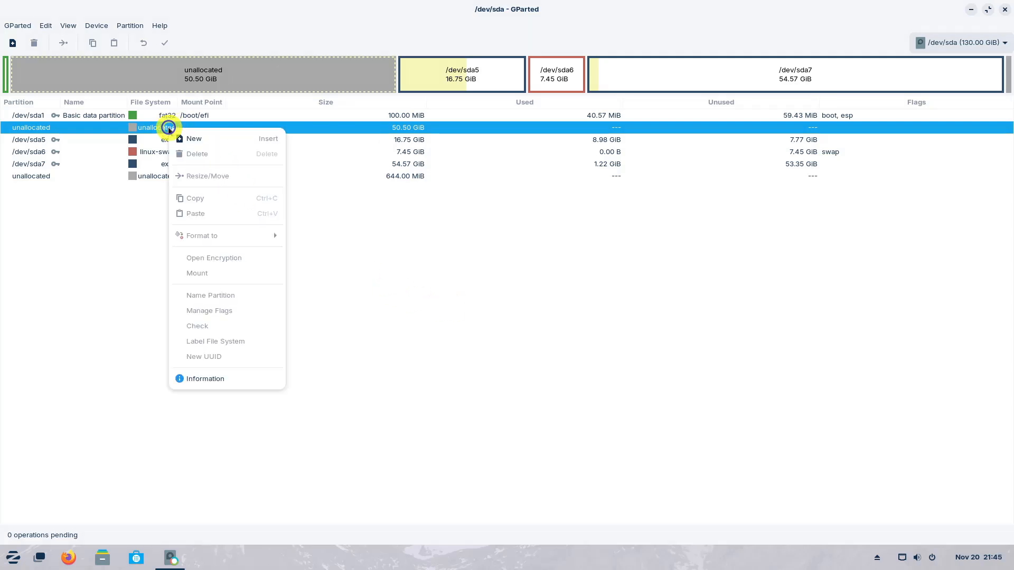
left_click(194, 138)
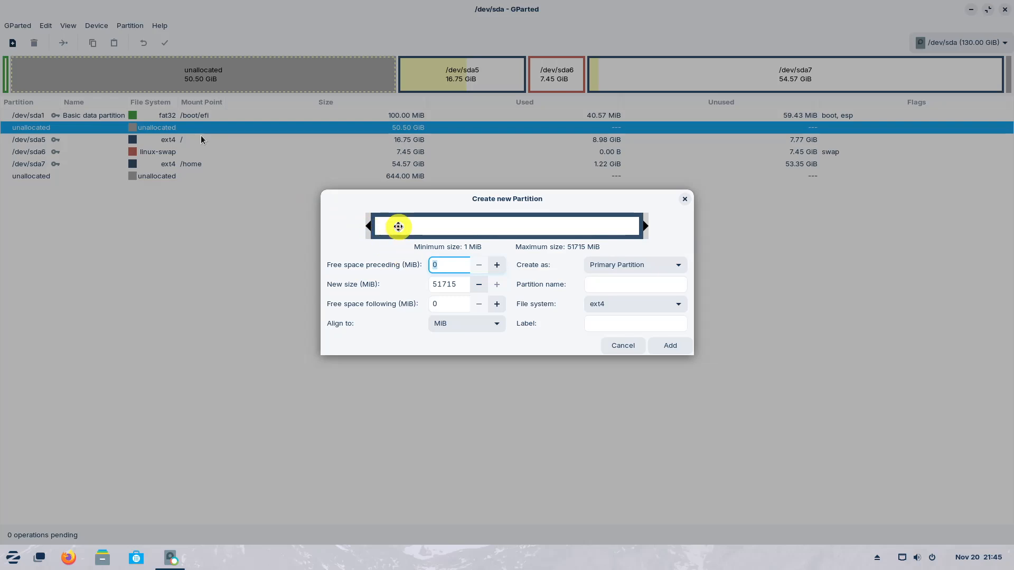
left_click_drag(398, 226, 414, 226)
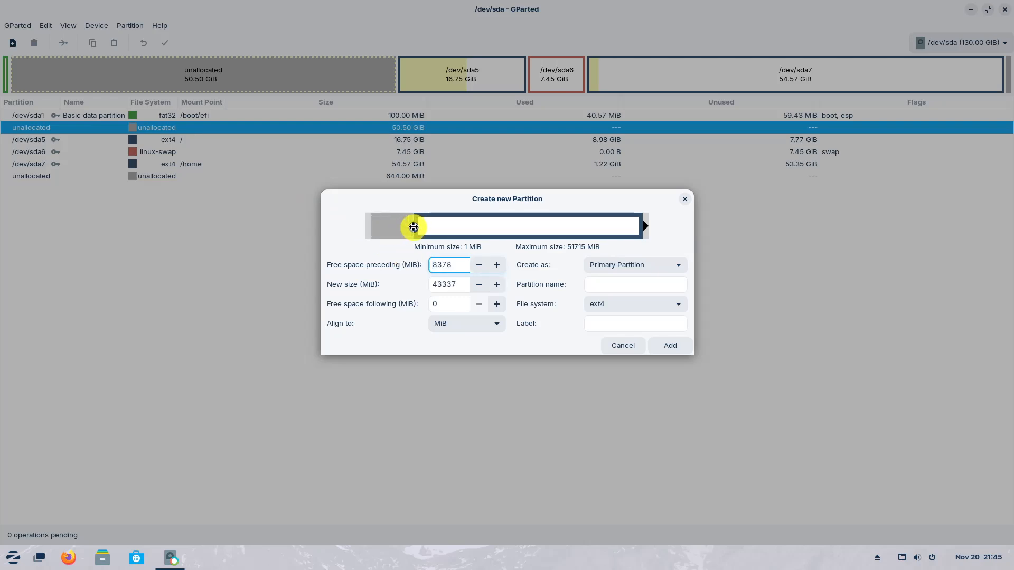
left_click_drag(414, 226, 572, 225)
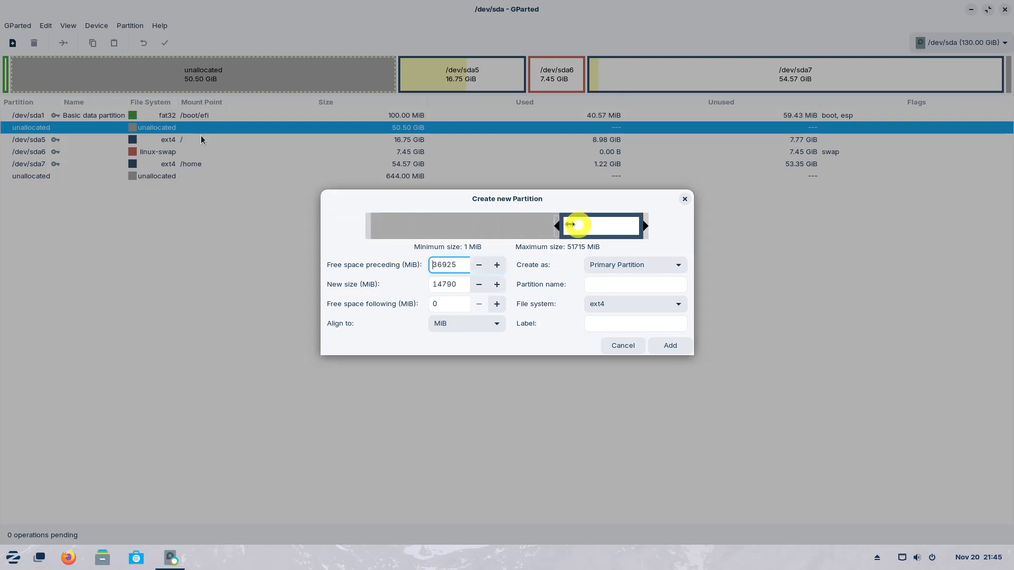
left_click_drag(571, 225, 446, 227)
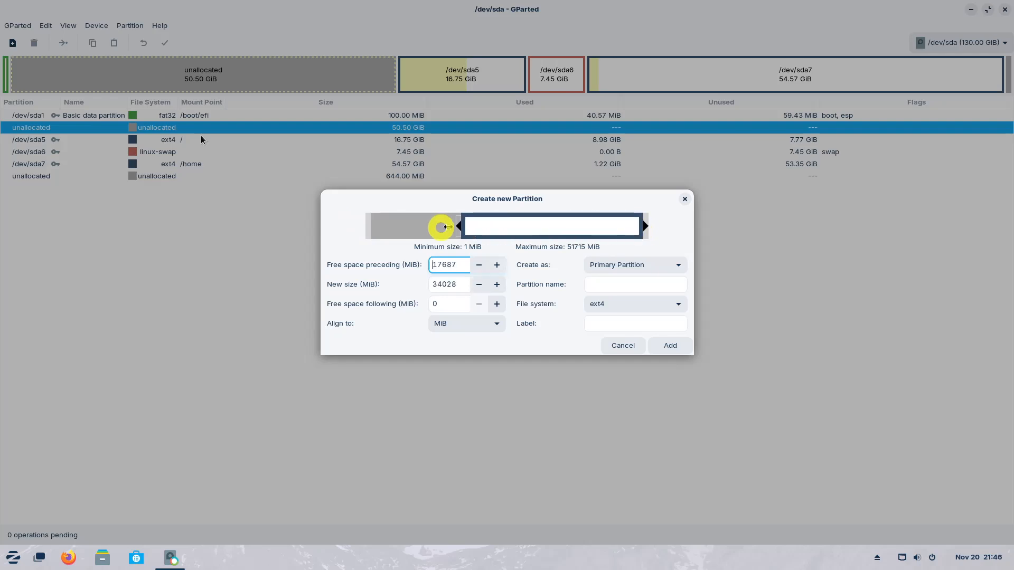
left_click_drag(443, 225, 369, 226)
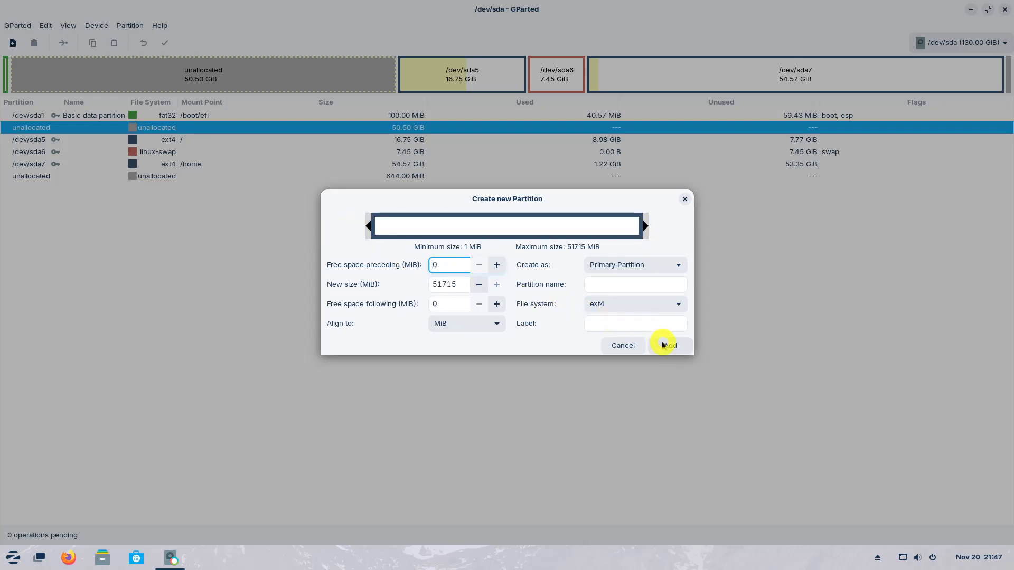
left_click(668, 345)
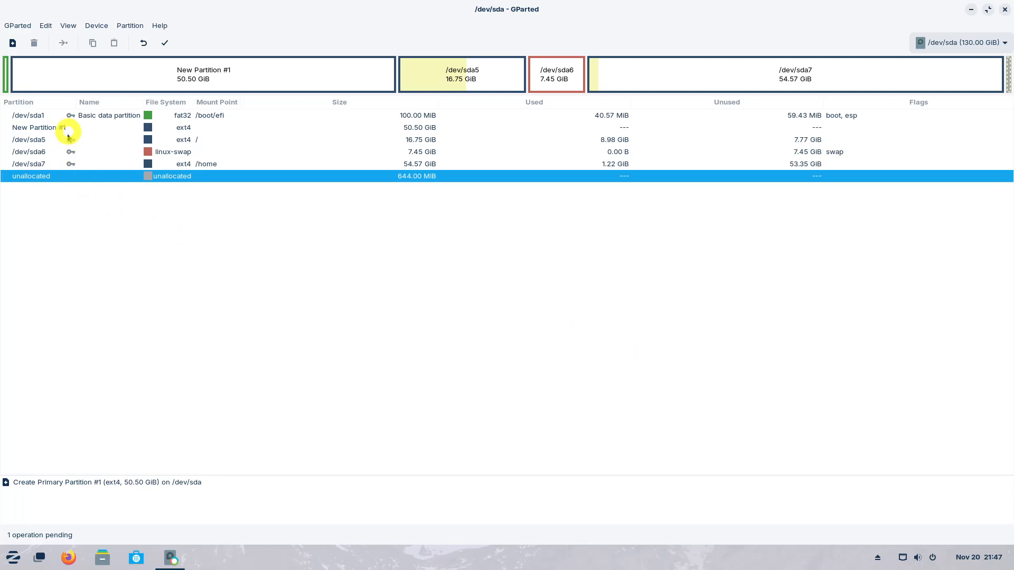
Resize New Partition #1 from its start to 33.33 GiB, leaving 17.17 GiB free before it.
left_click(61, 128)
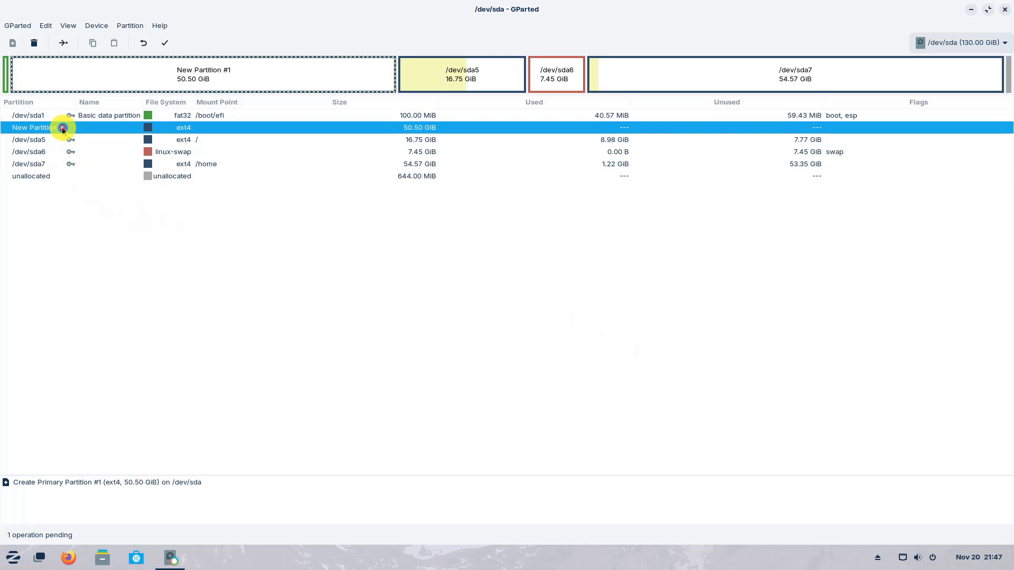
right_click(63, 127)
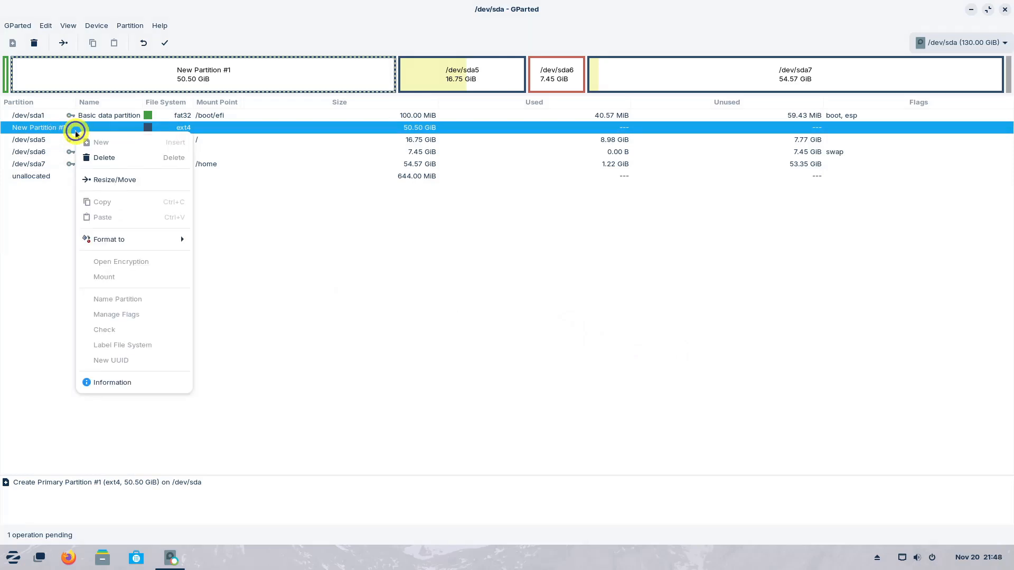
left_click(114, 179)
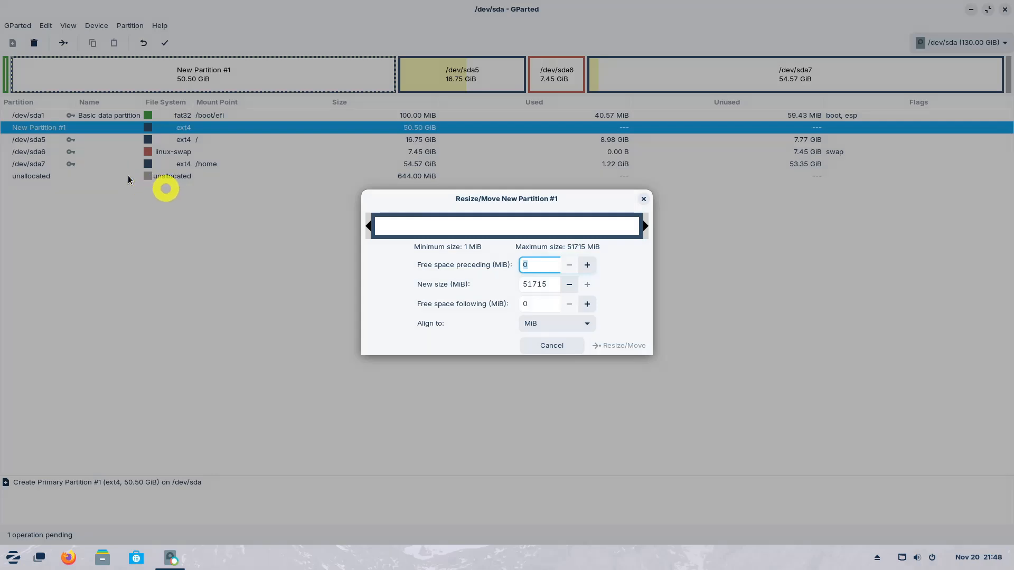
left_click_drag(368, 225, 503, 225)
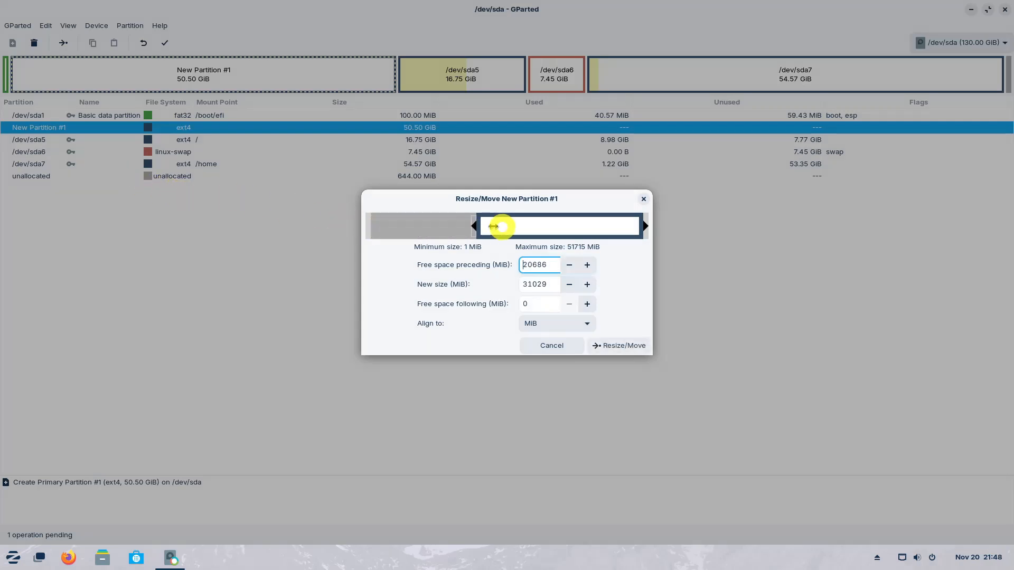
left_click(617, 345)
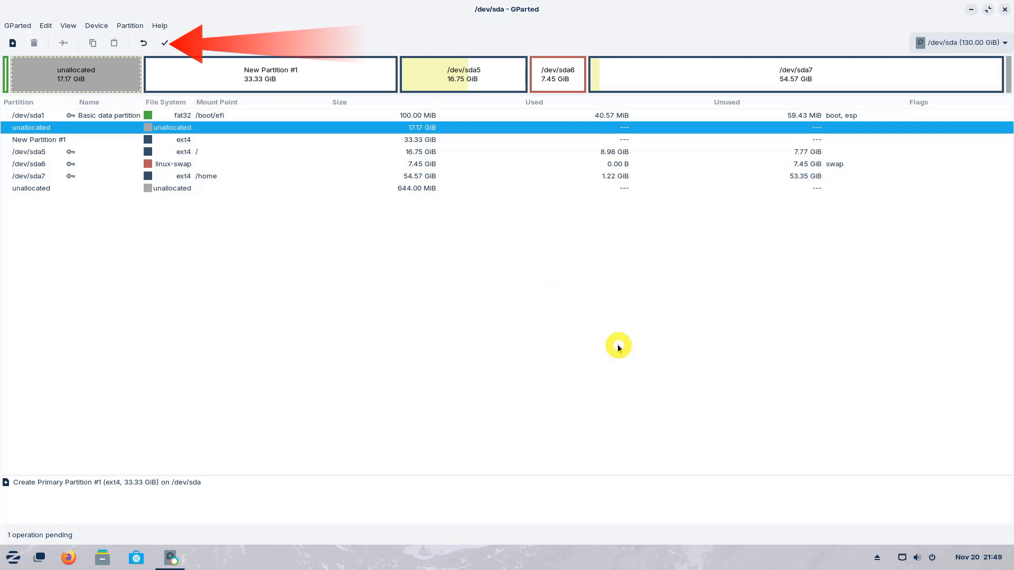
mouse_move(165, 42)
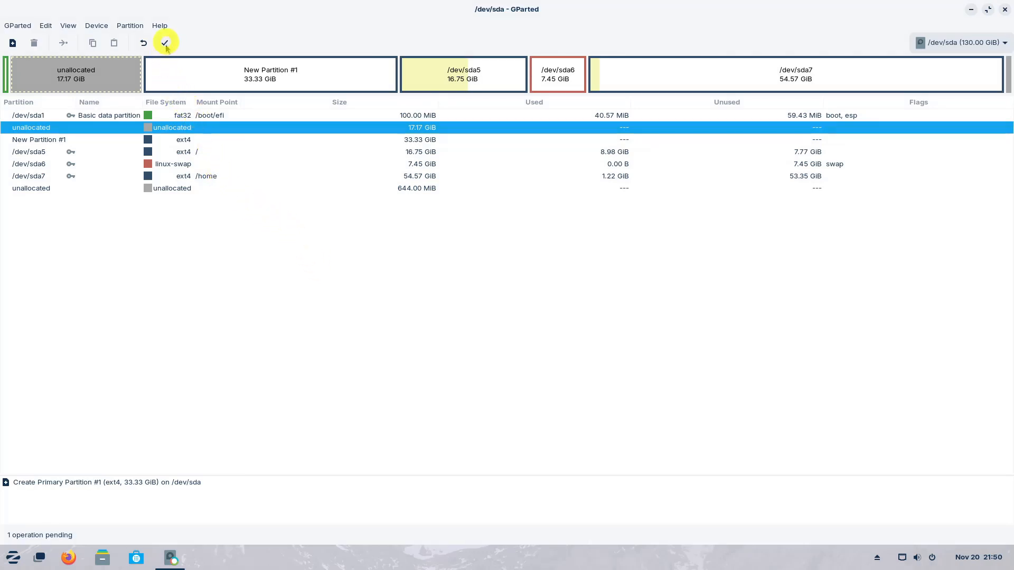
Apply the pending ext4 partition creation, accept the data-loss warning, and close the report.
left_click(165, 43)
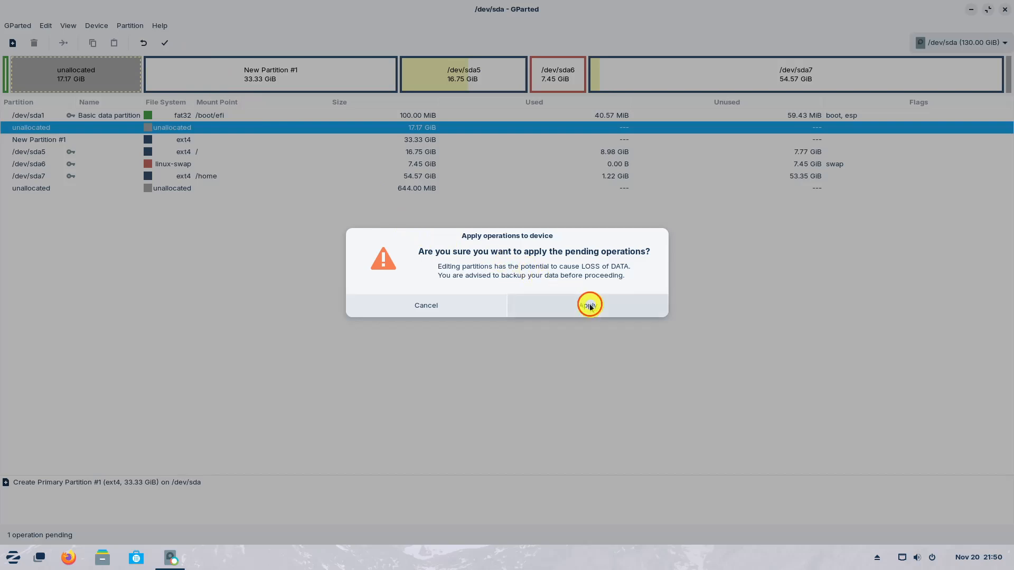
left_click(588, 305)
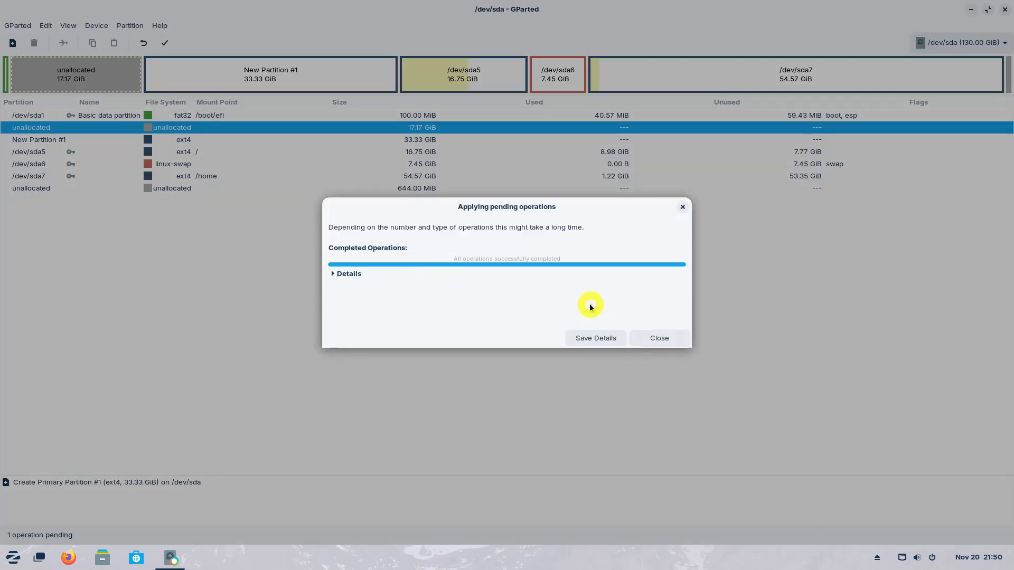
left_click(659, 337)
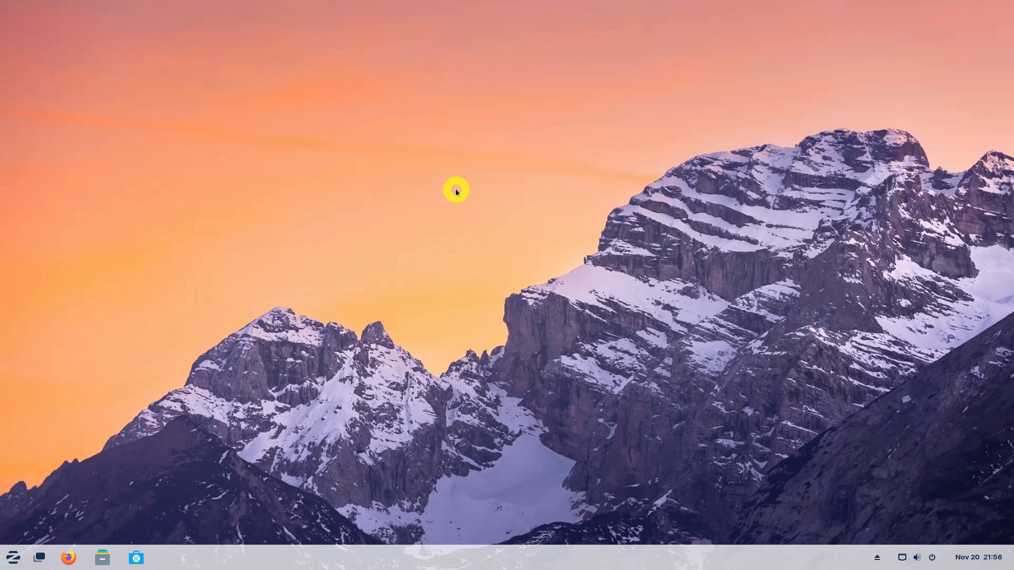
mouse_move(57, 510)
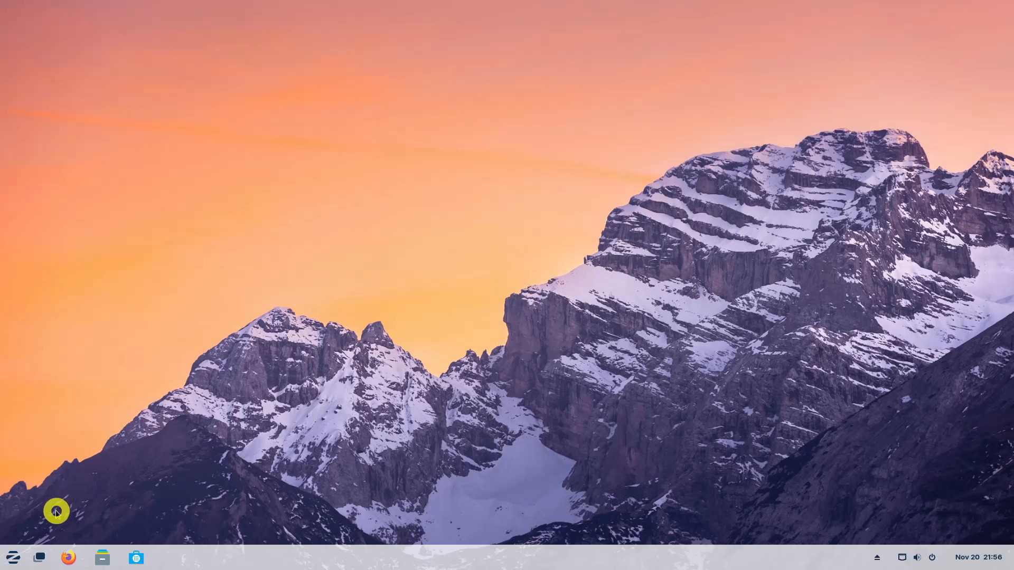
Open Terminal, become root with sudo bash, then enter and list /boot/efi/EFI.
type("ter")
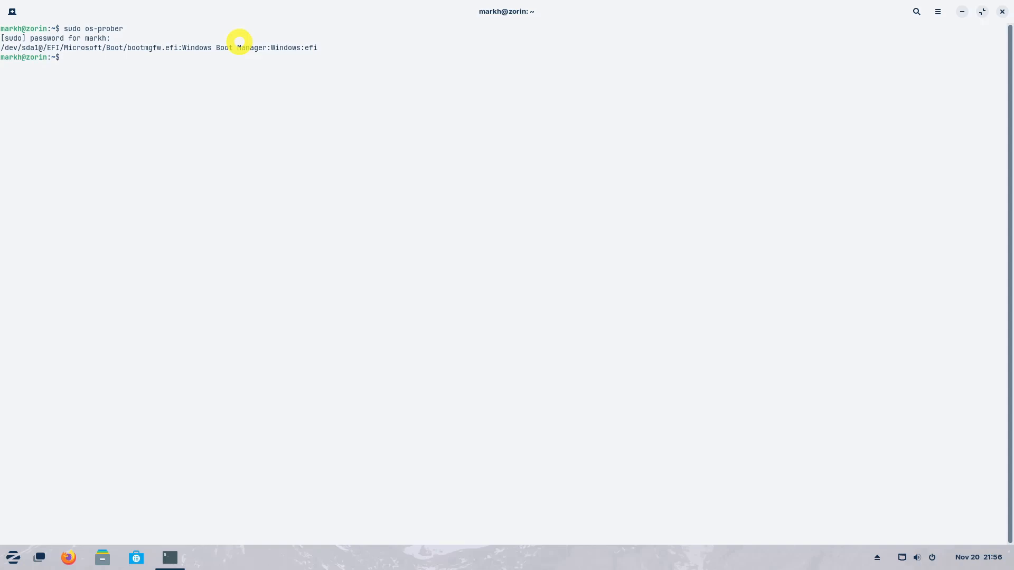
type("sudo bash")
type("cd /b")
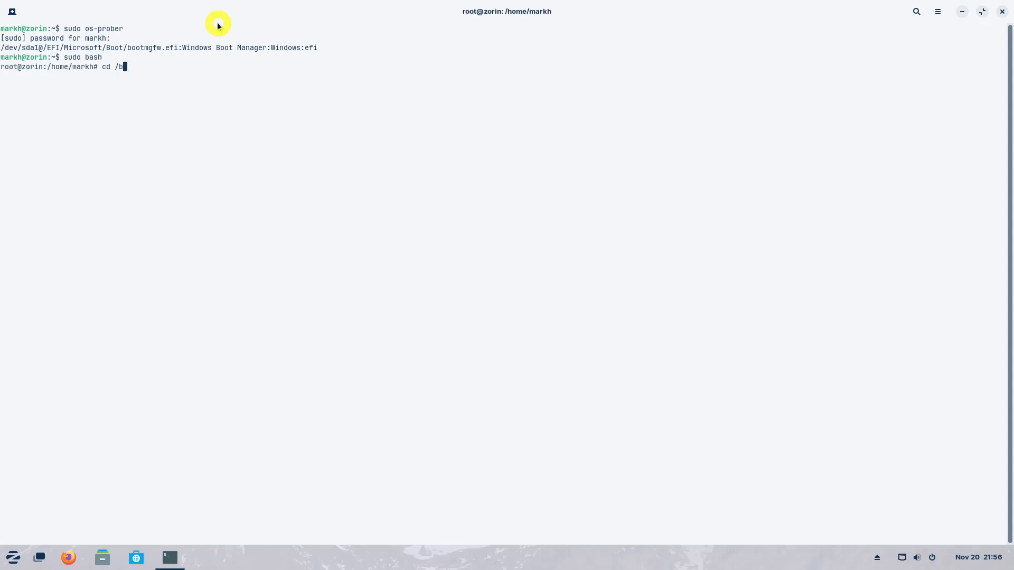
type("oot/efi/EFI/")
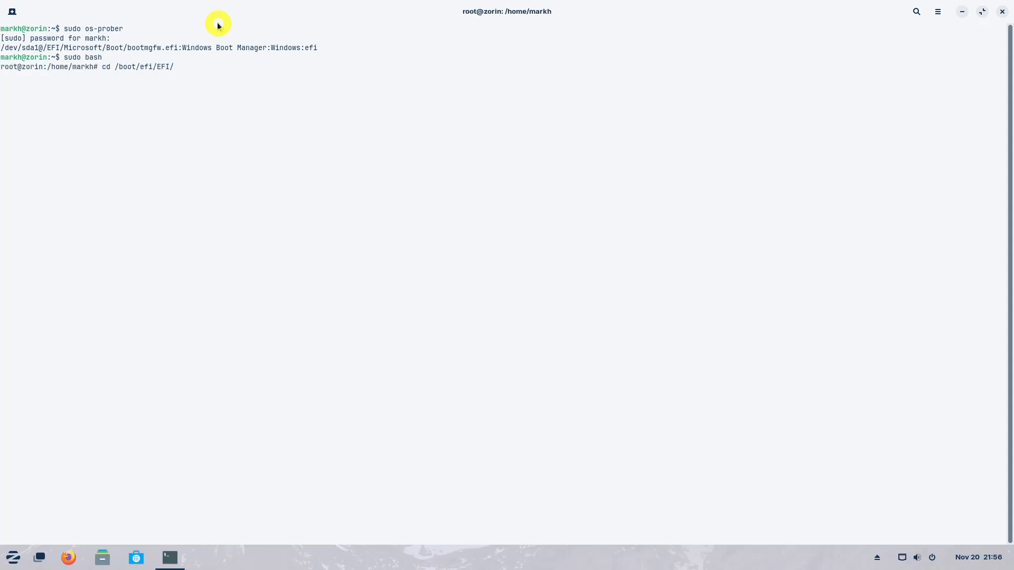
key("Return")
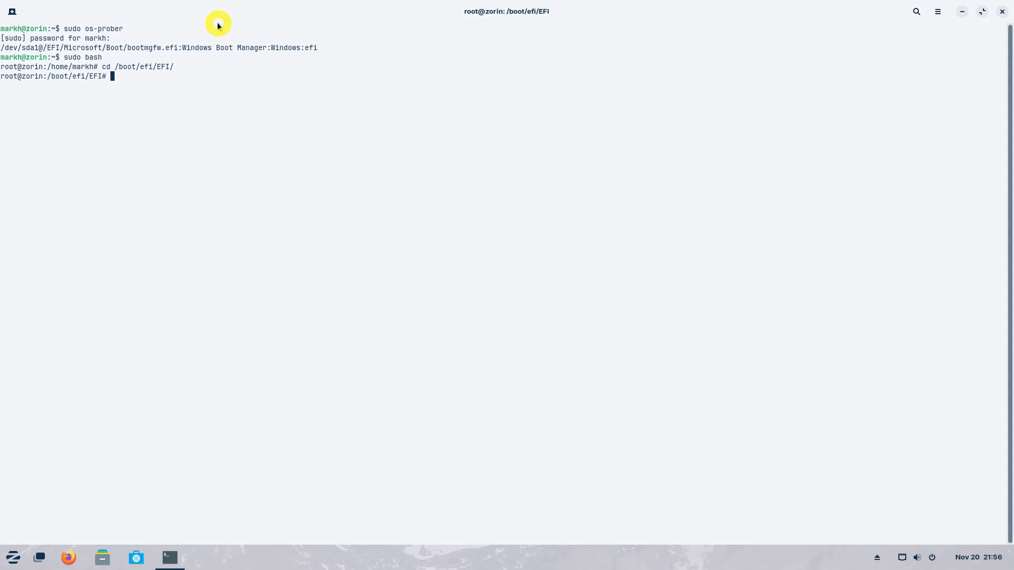
type("ls -")
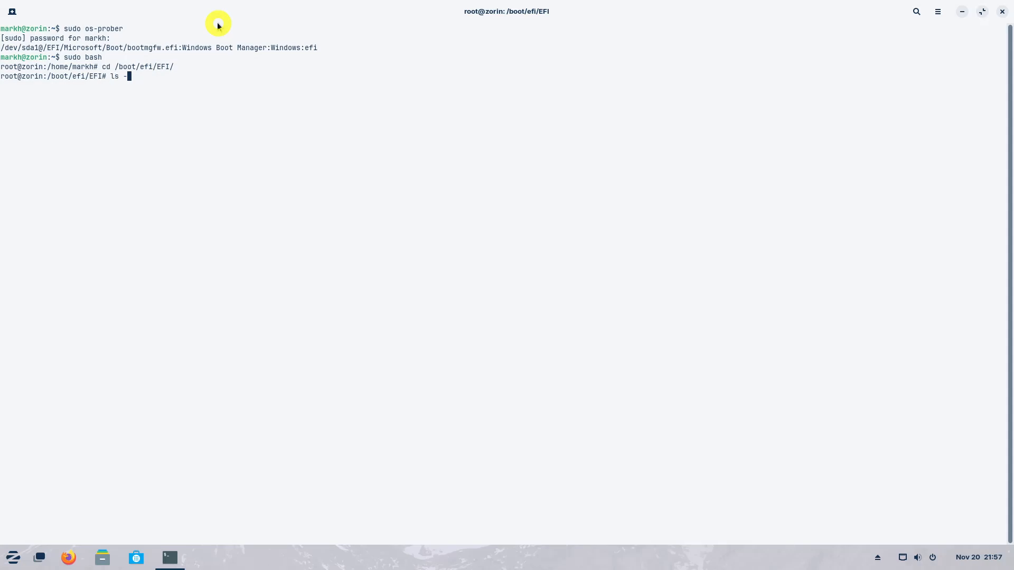
key("Return")
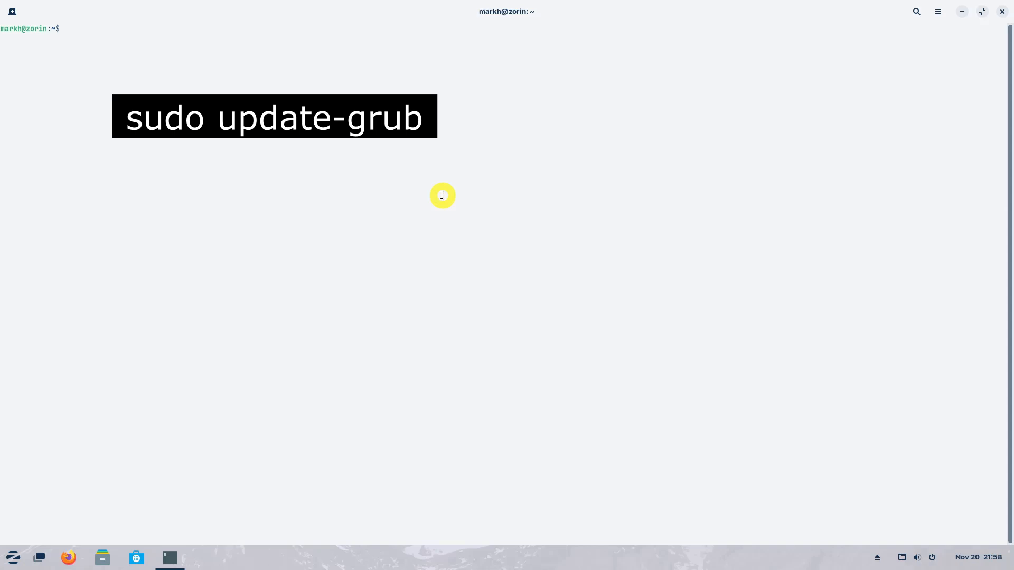
Run sudo update-grub to rebuild the boot menu with the 6.8.0 kernel images.
type("sudo update-grub")
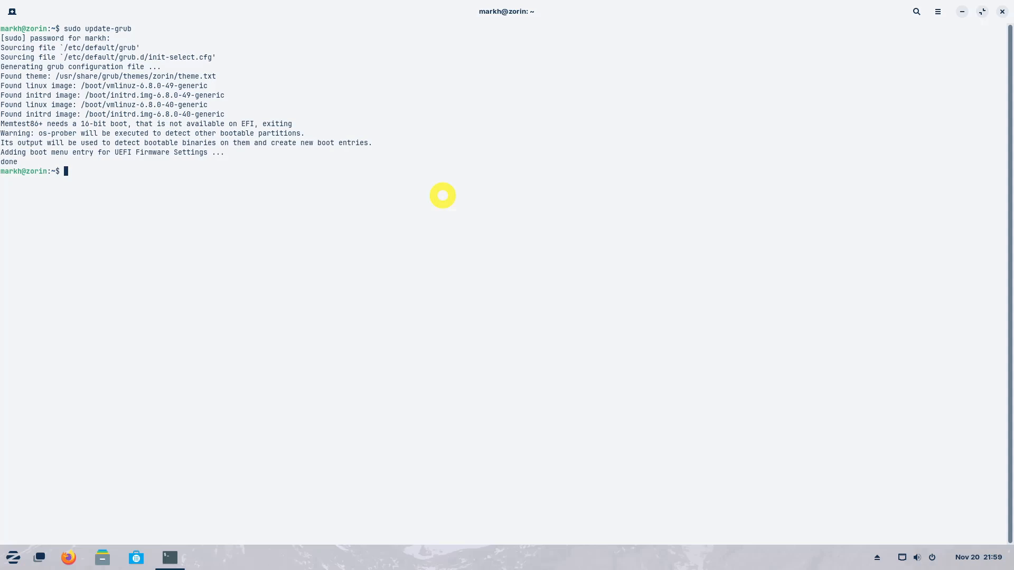
mouse_move(577, 152)
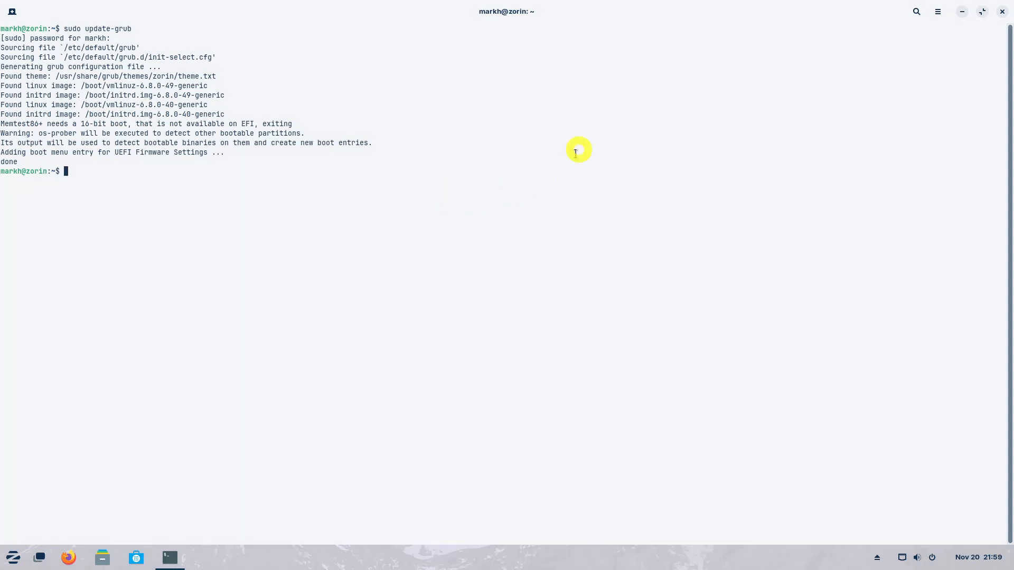
Close Terminal and restart Zorin OS from the system menu's restart option.
left_click(1002, 11)
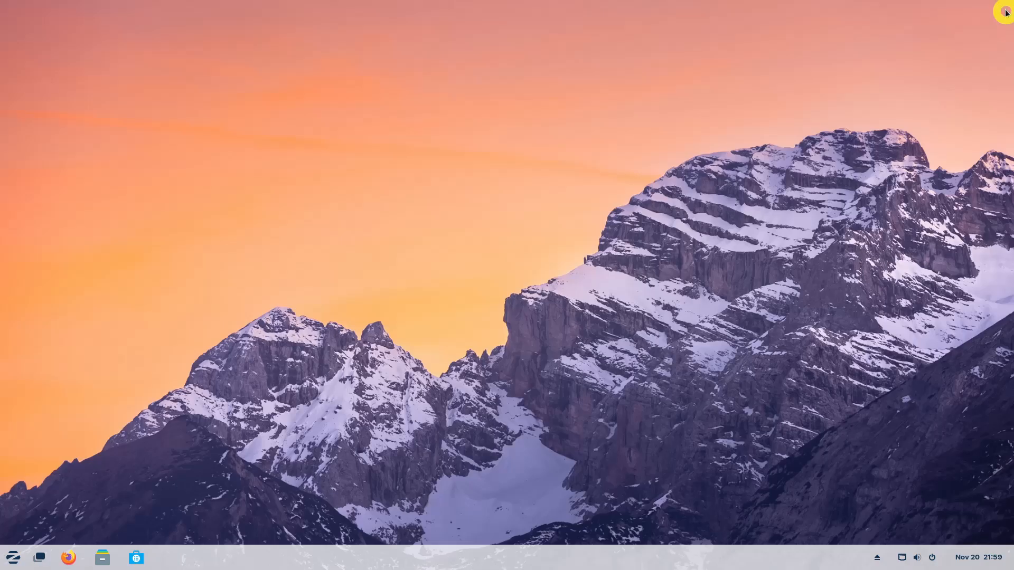
left_click(12, 557)
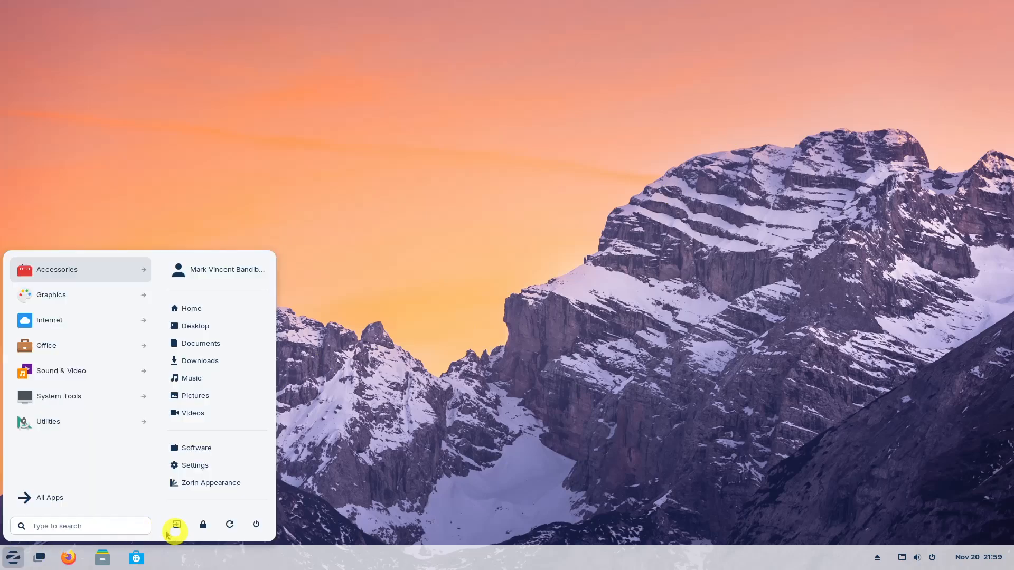
left_click(231, 525)
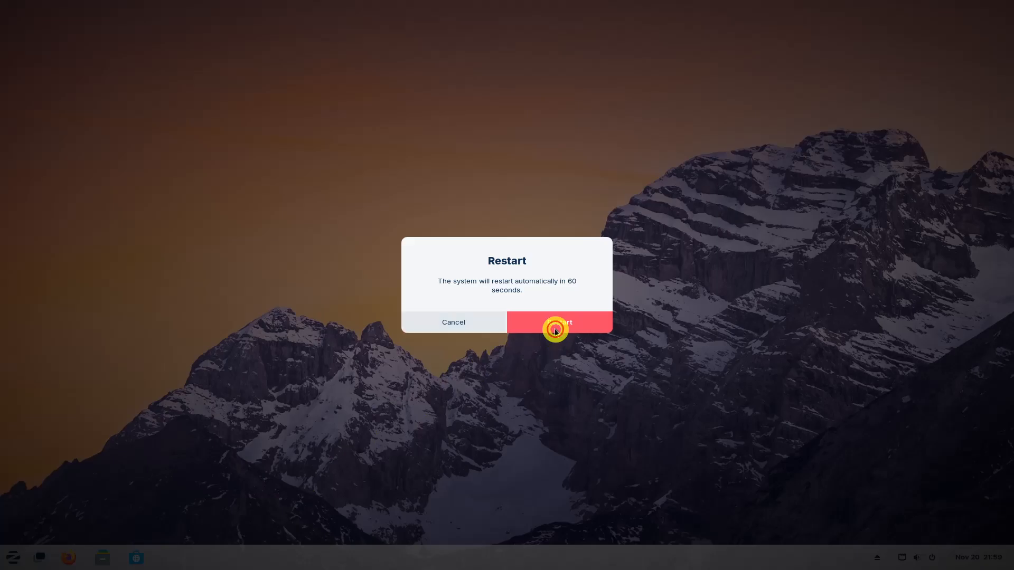
left_click(559, 322)
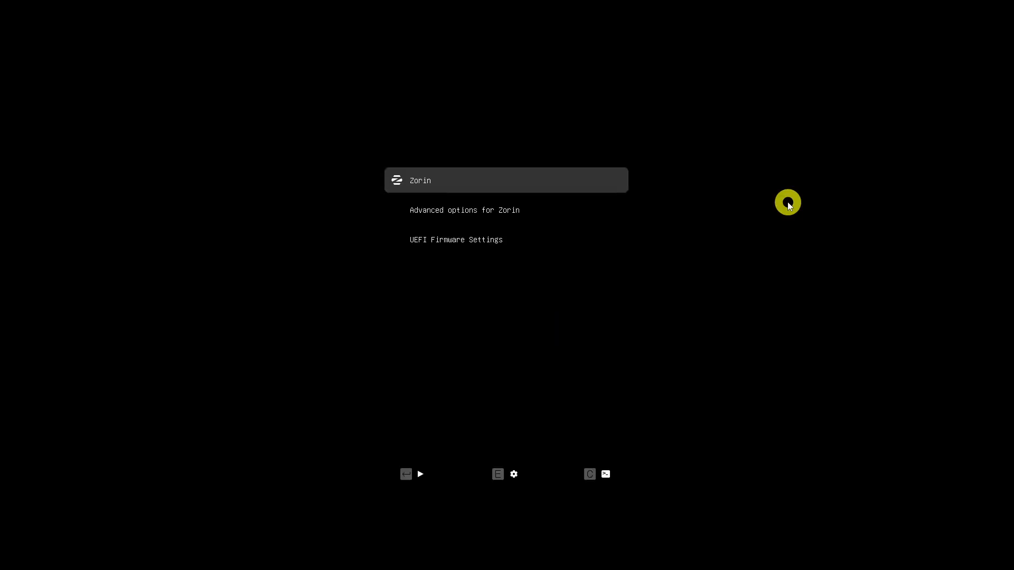